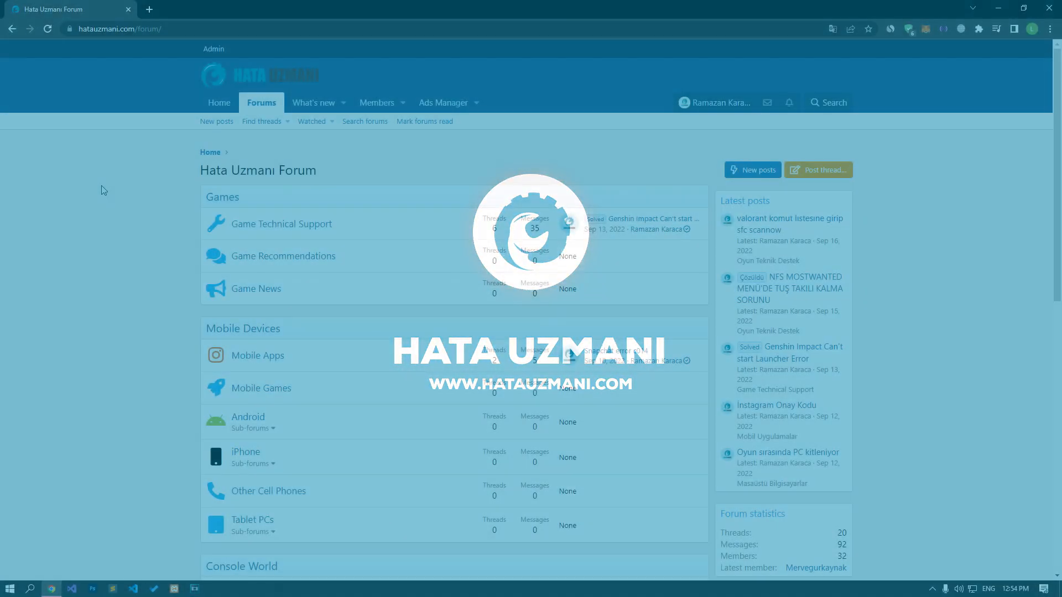
Step: From the Chrome guide, search Start for 'vir' and bring up Virus & threat protection settings
scroll("down", 3)
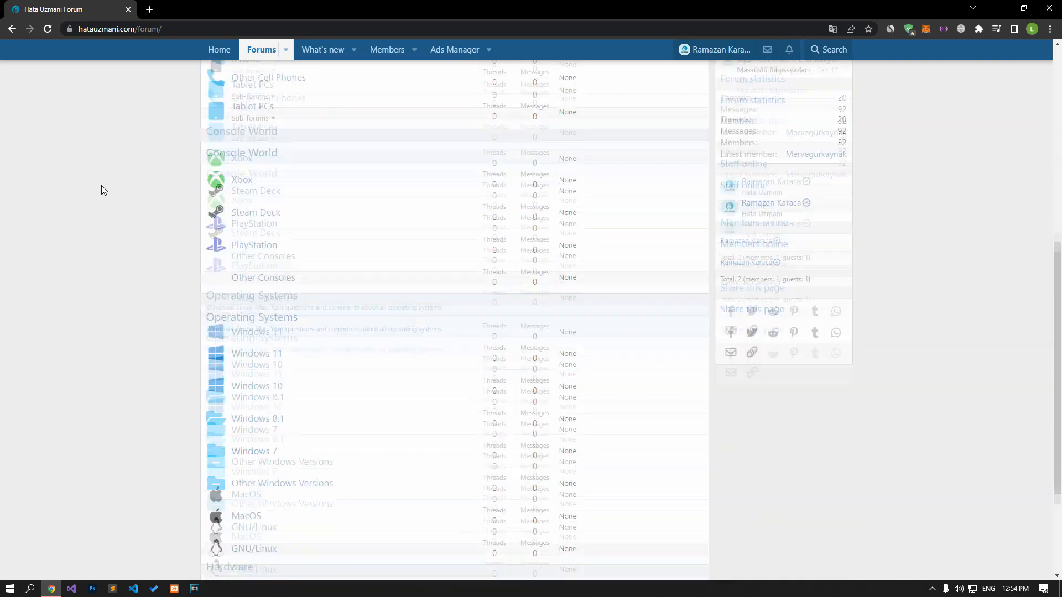
scroll("up", 3)
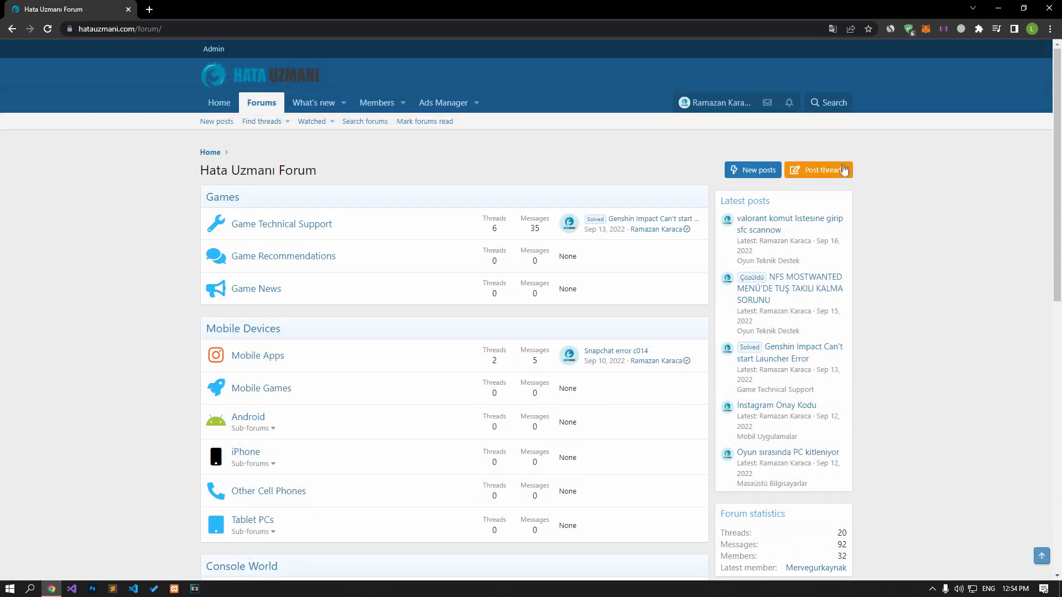
left_click(819, 170)
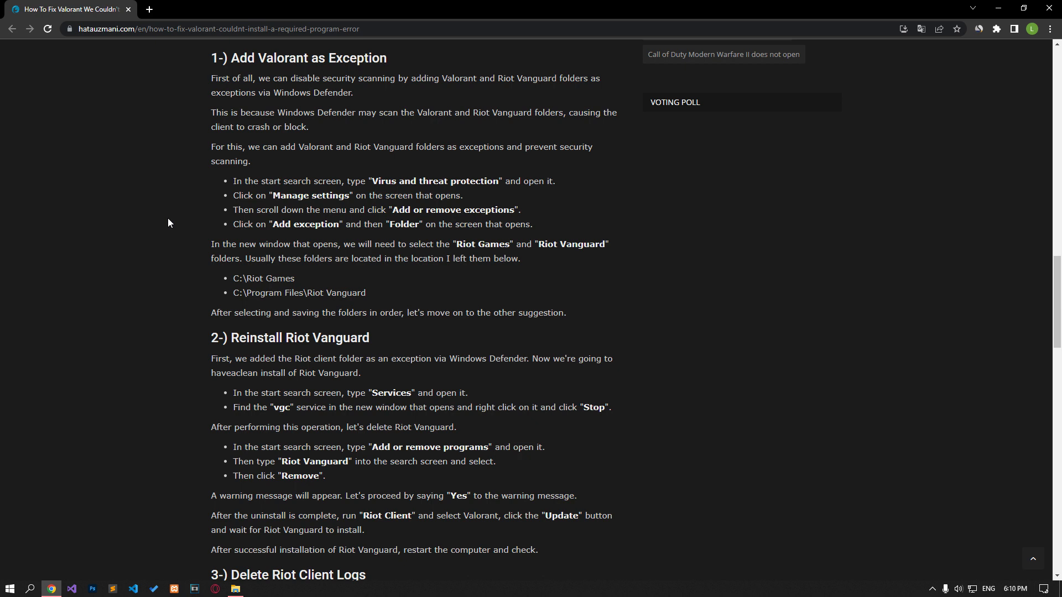
left_click(9, 586)
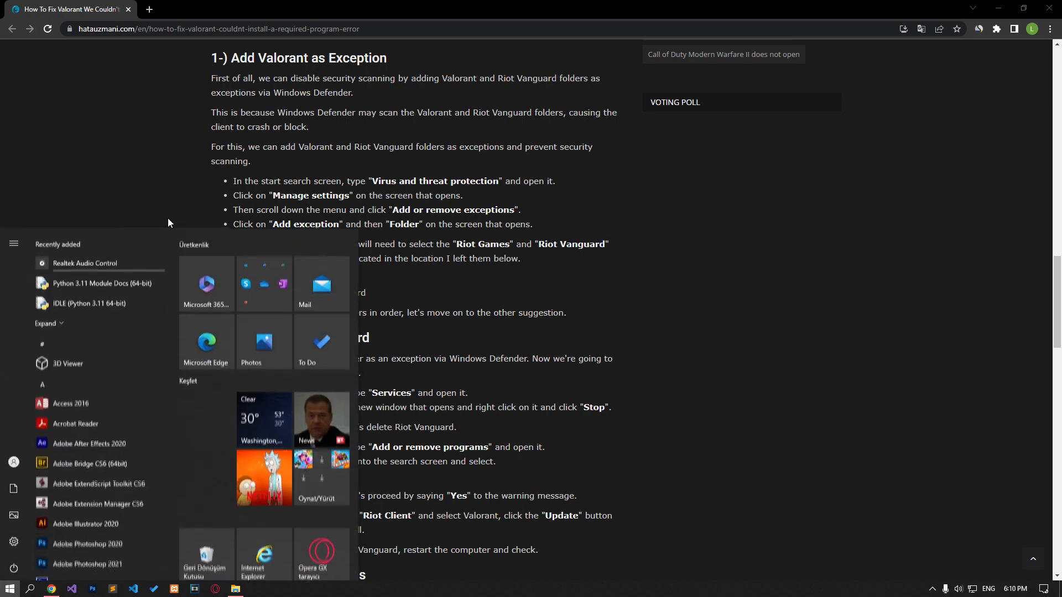
type("vir")
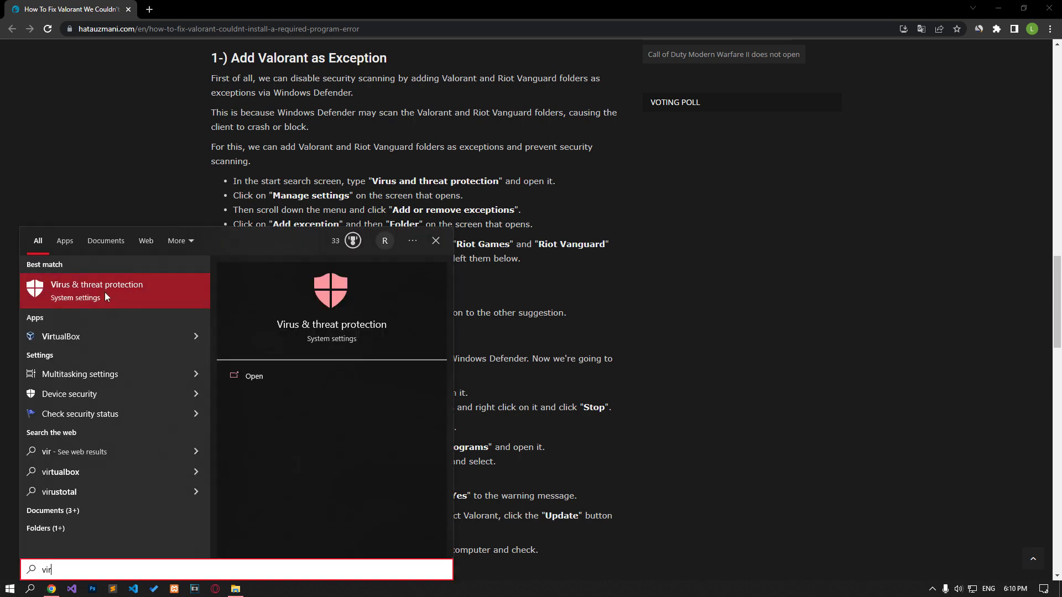
left_click(97, 289)
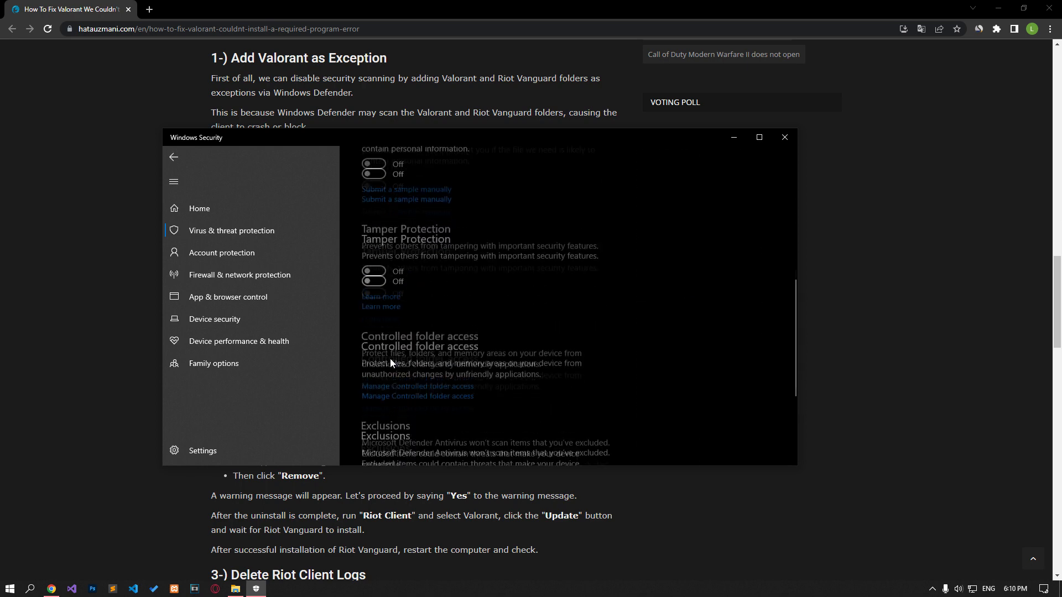
Step: Exclude the C:\Riot Games folder from Microsoft Defender Antivirus
scroll("down", 3)
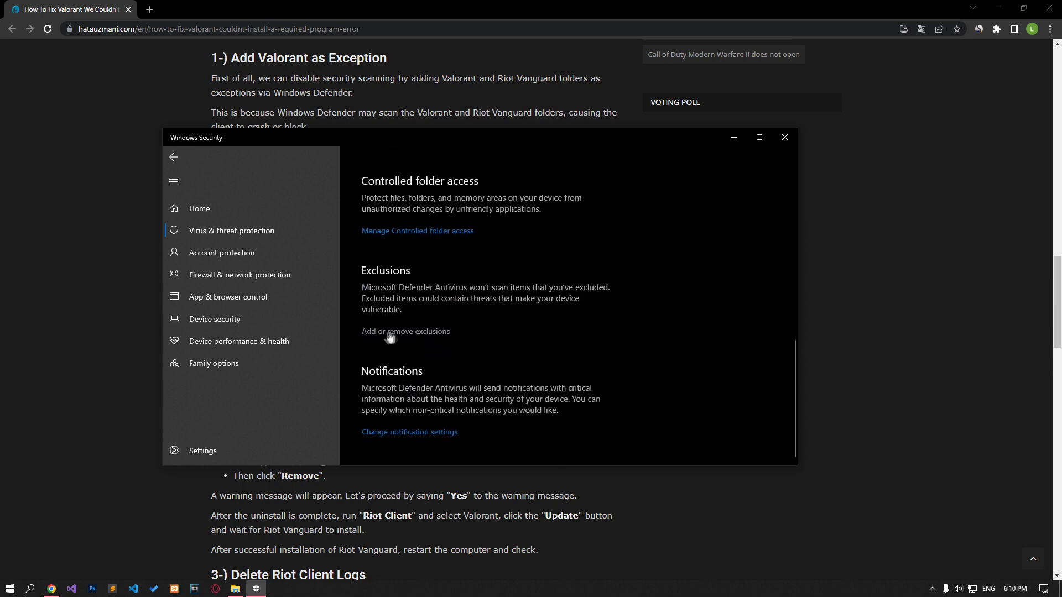
left_click(404, 331)
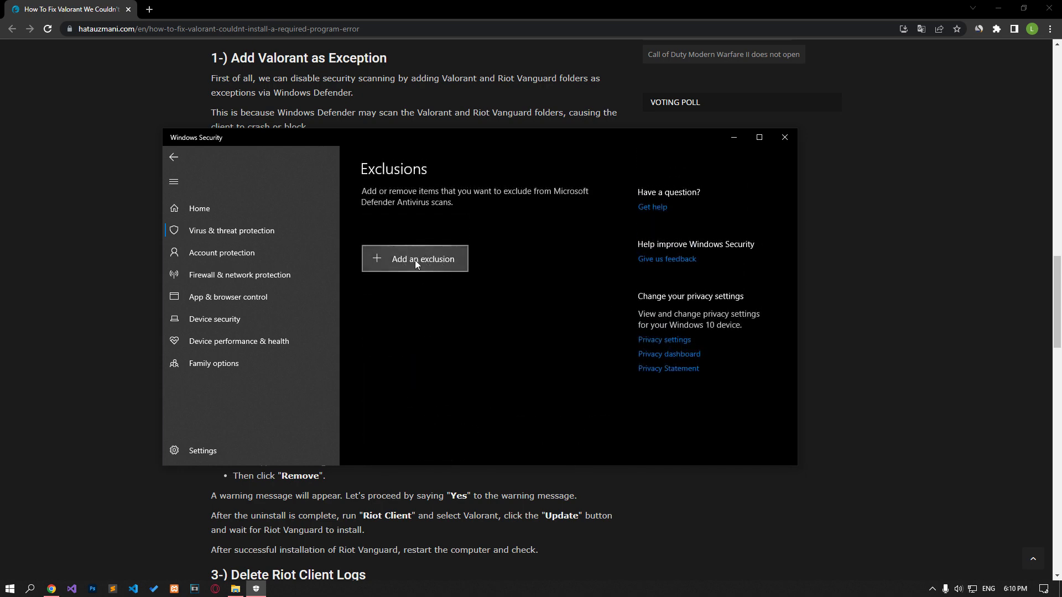
mouse_move(415, 310)
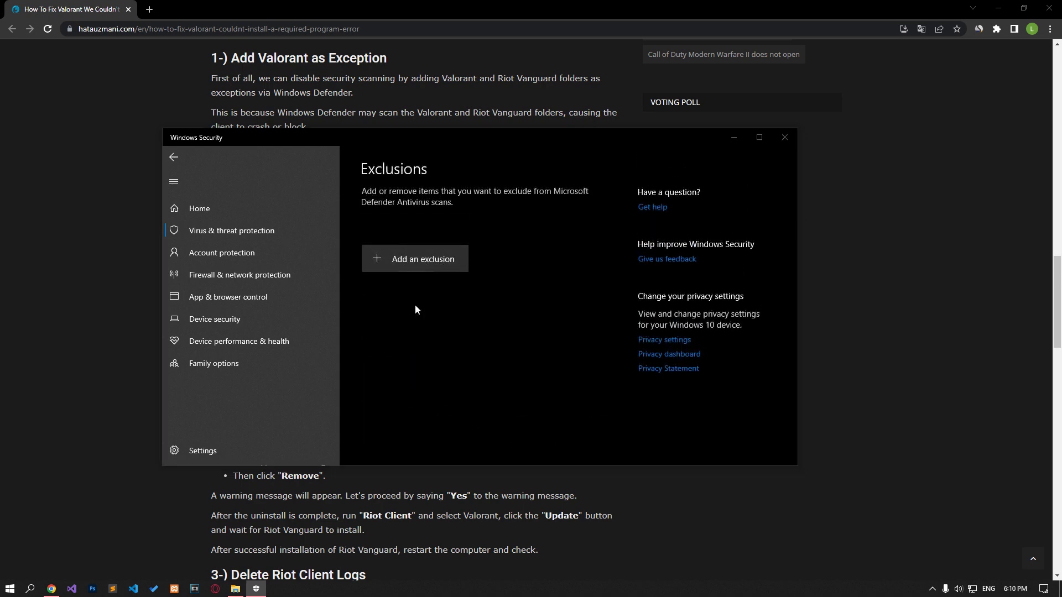
left_click(414, 259)
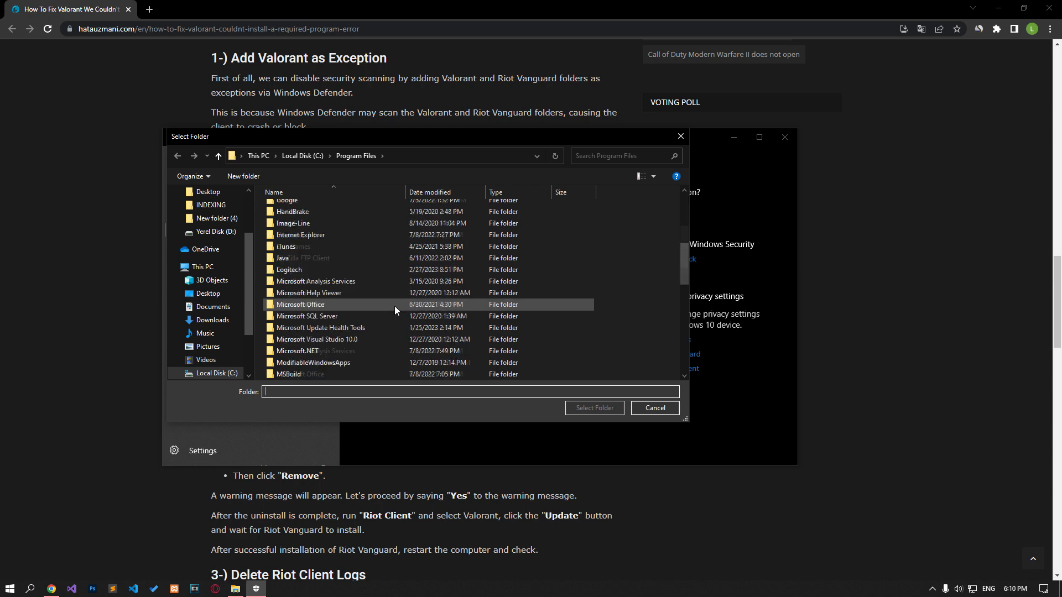
left_click(302, 155)
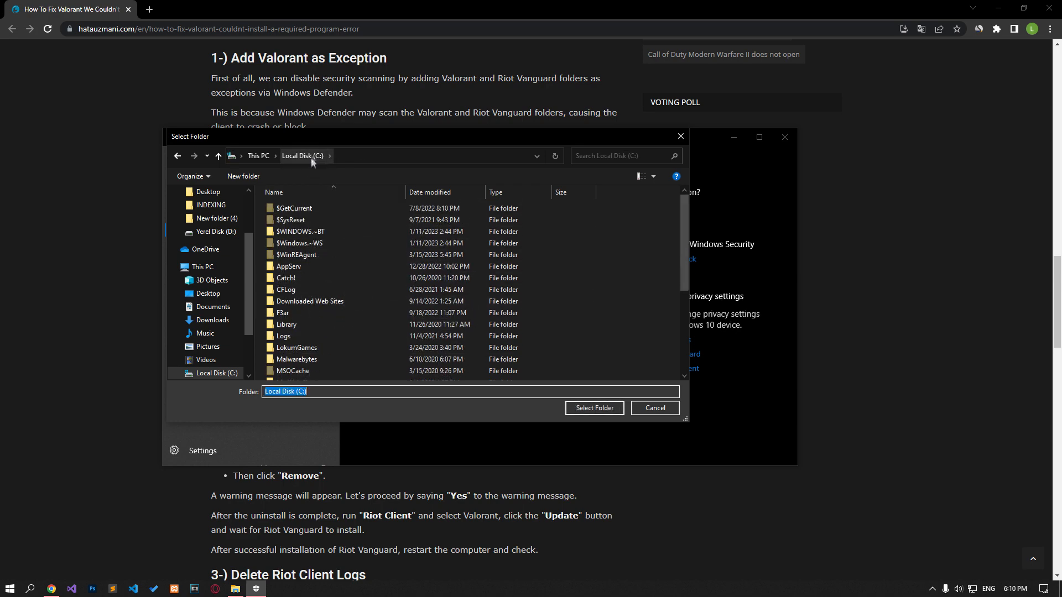
left_click(292, 317)
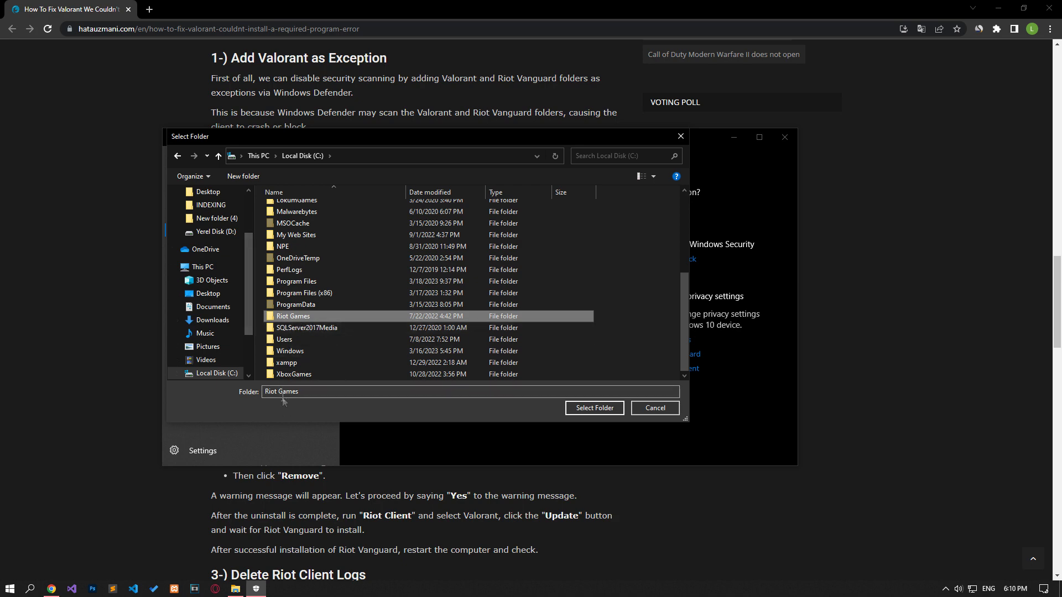
left_click(594, 408)
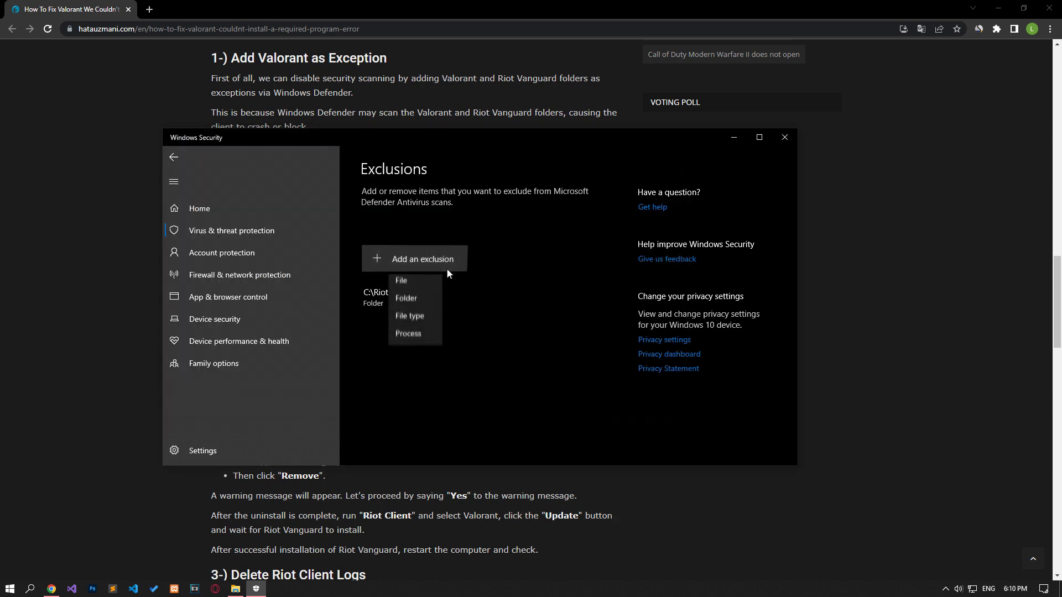
Step: Exclude C:\Program Files\Riot Vanguard as a second Defender folder exclusion
left_click(404, 299)
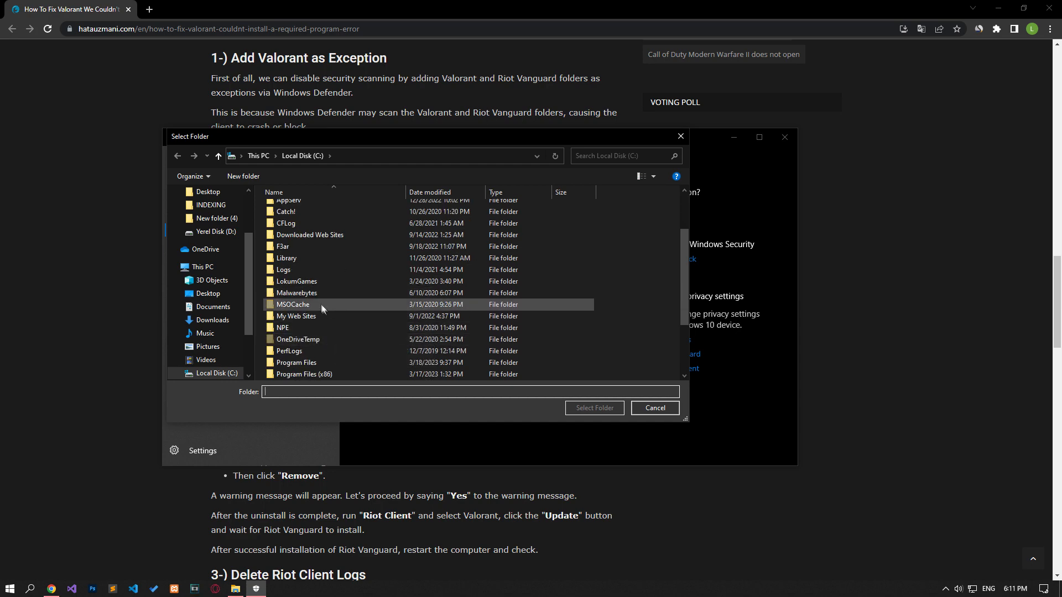
double_click(294, 361)
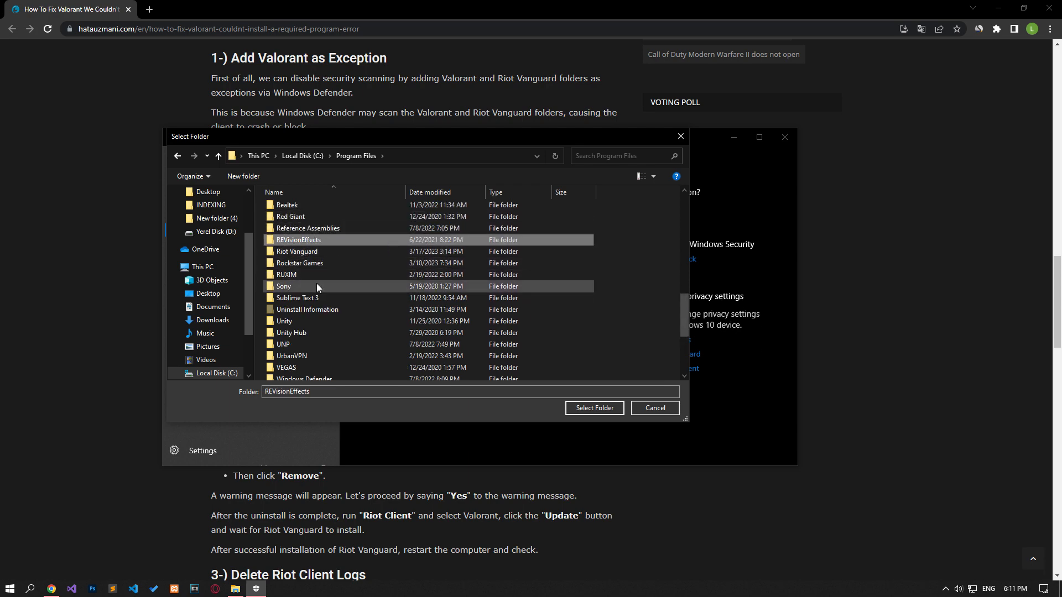
left_click(297, 251)
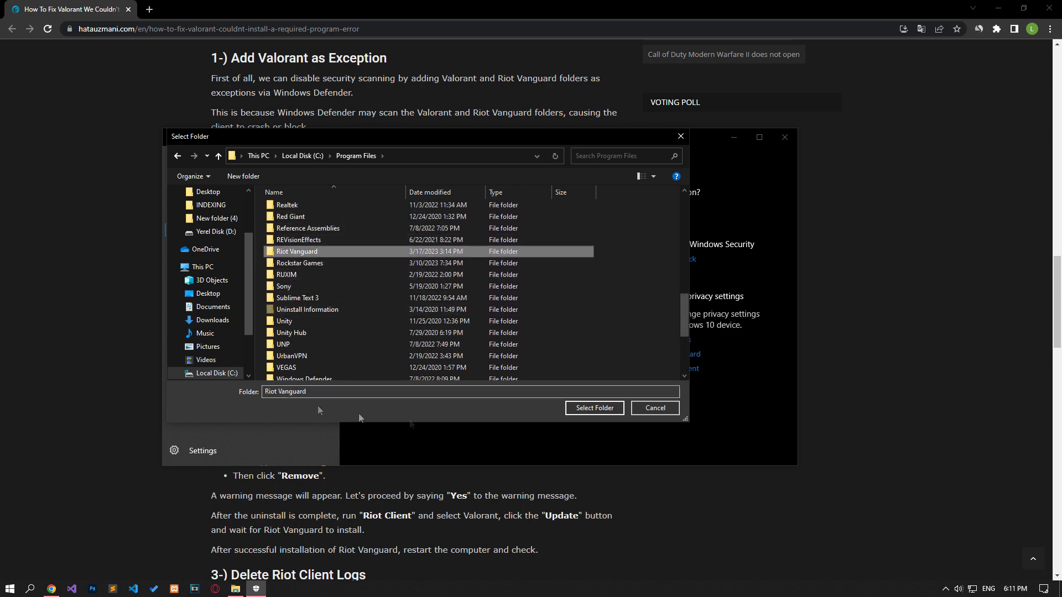
left_click(594, 408)
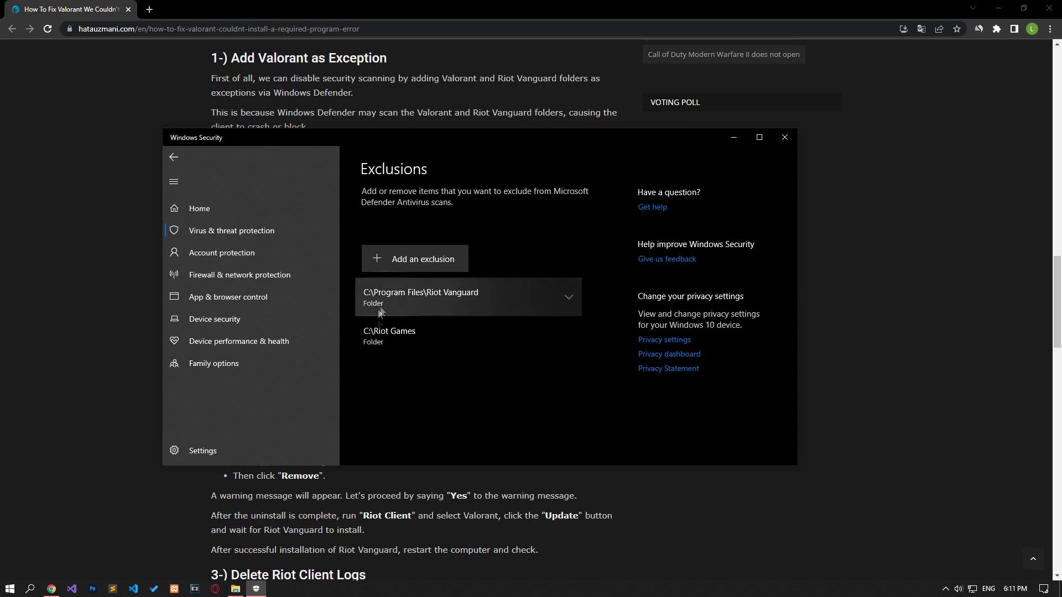
left_click(785, 137)
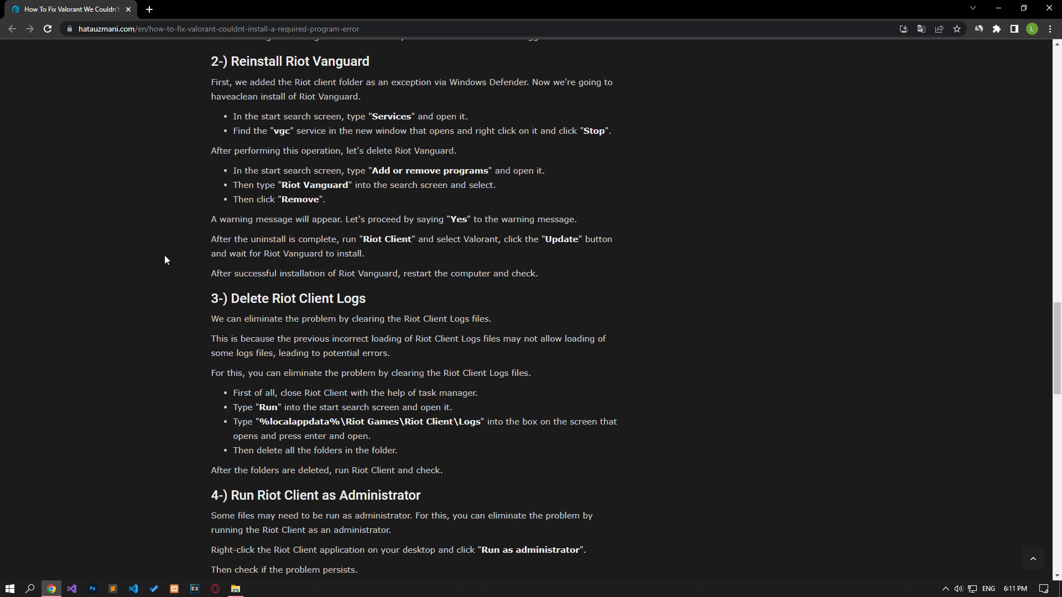
Step: Search Start for 'serv', then check the vgc service's actions in Services
type("serv")
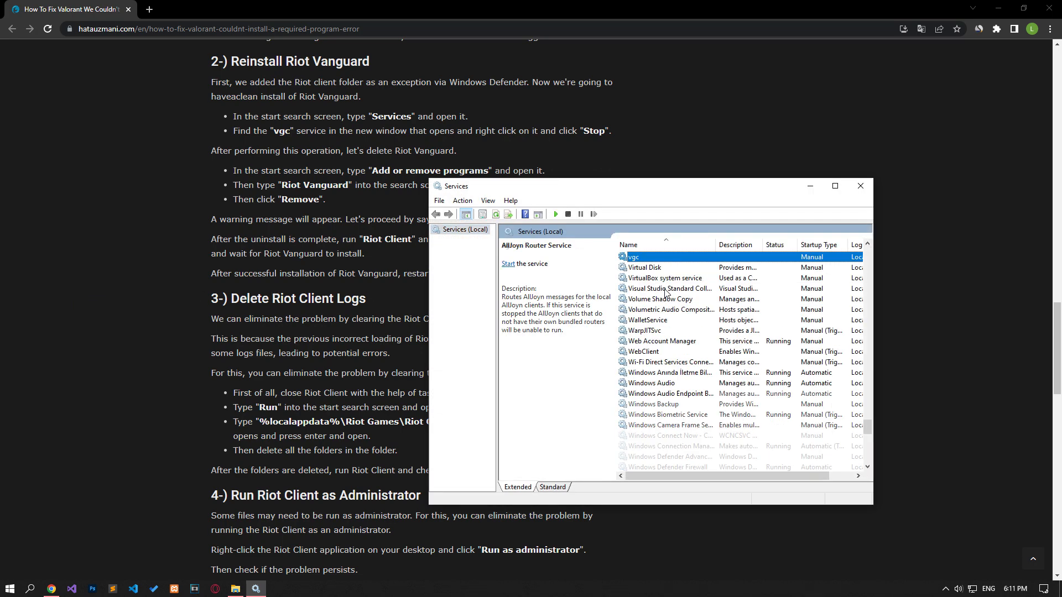
right_click(633, 256)
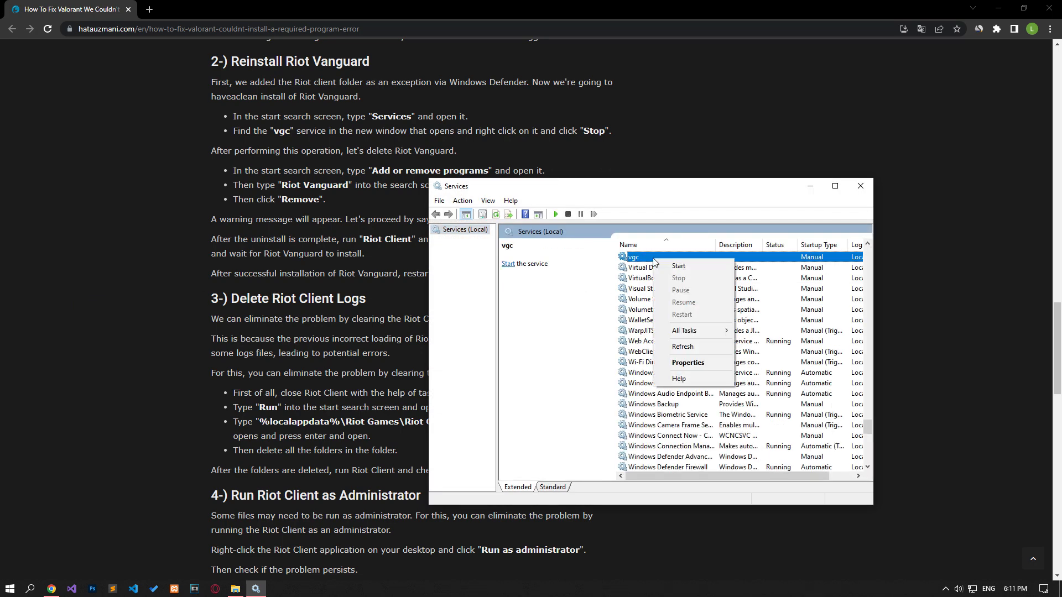
mouse_move(679, 283)
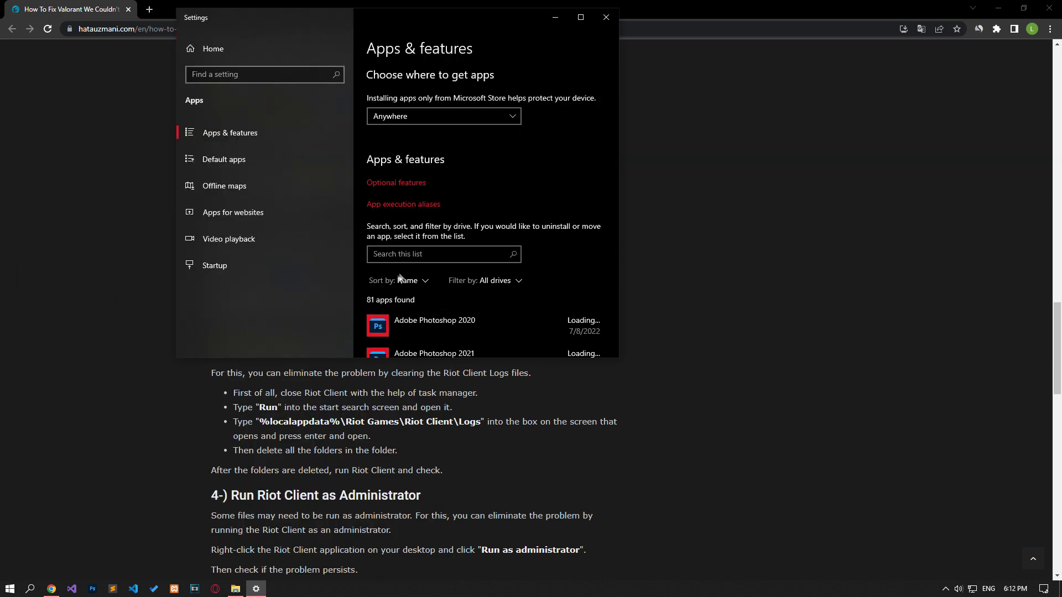
Step: Find Riot Vanguard in Apps & features and confirm its complete uninstall
type("R")
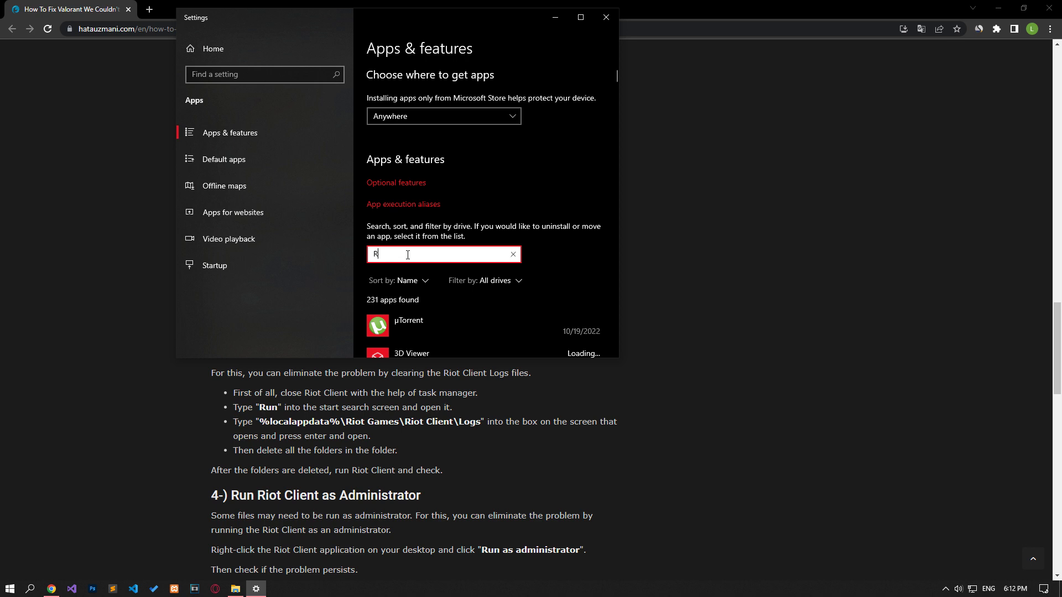
type("iot Vanguard")
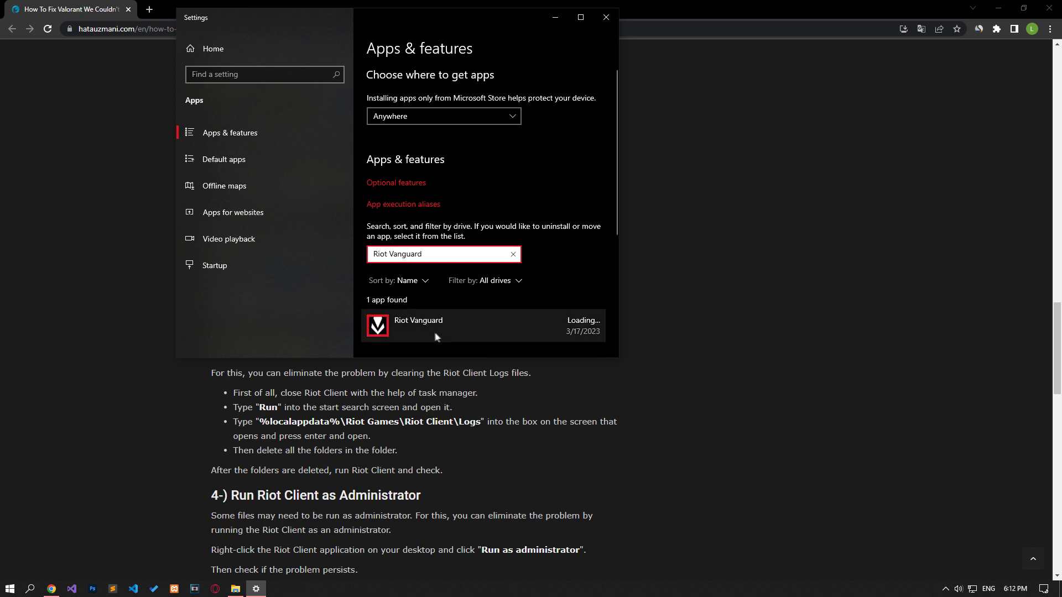
left_click(436, 326)
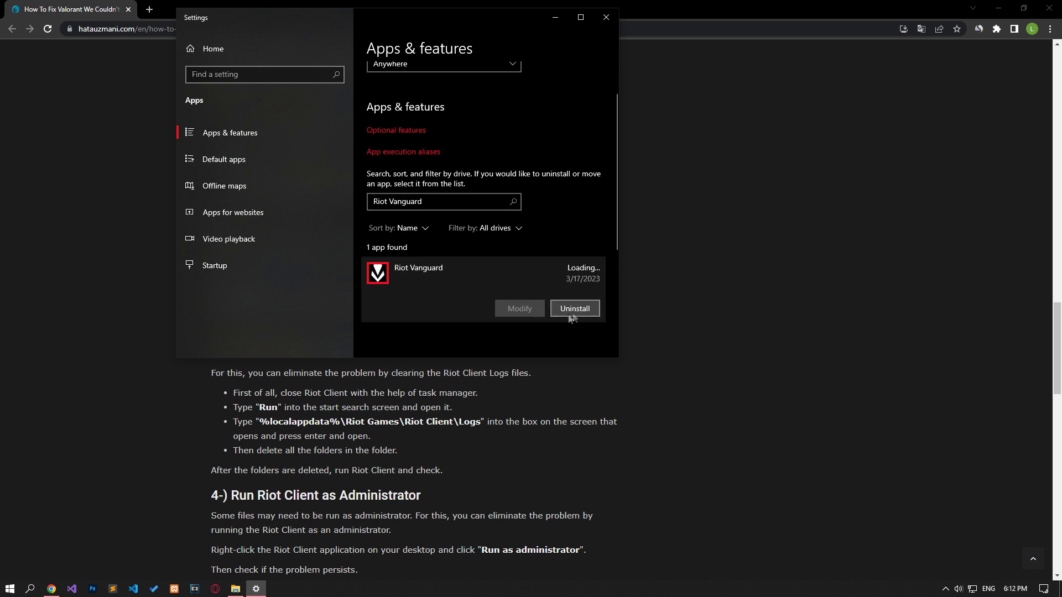
left_click(575, 307)
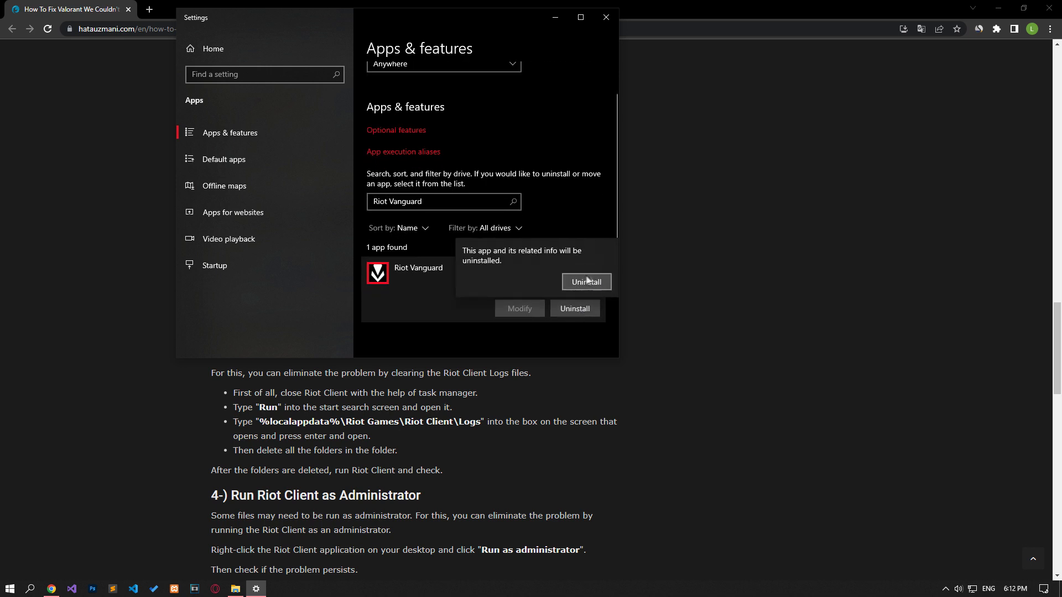
left_click(586, 282)
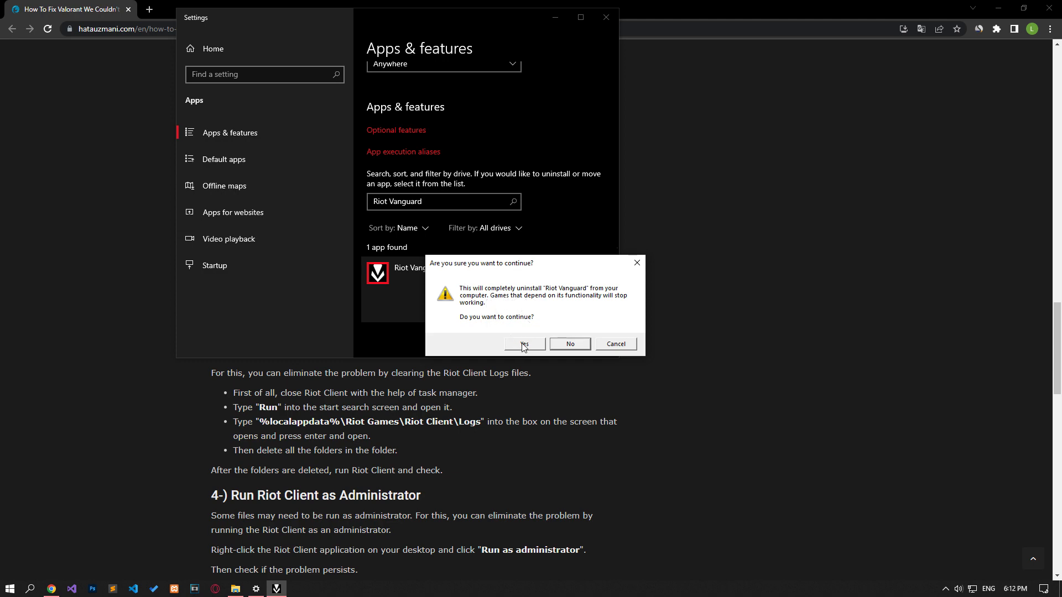
left_click(524, 344)
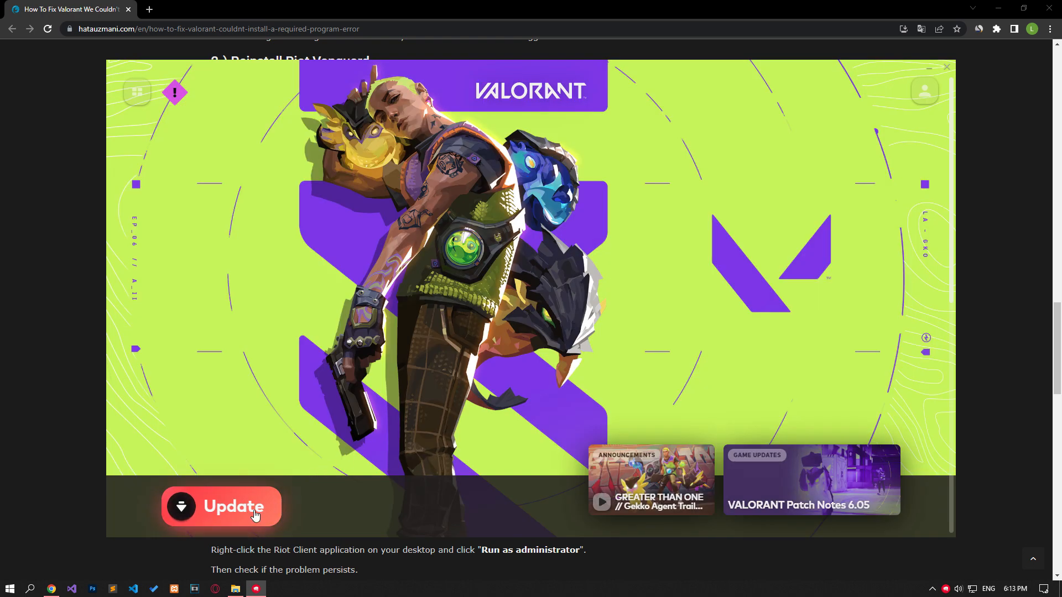
Step: Start the Valorant update, see the restart-required notice, and close Riot Client
left_click(233, 507)
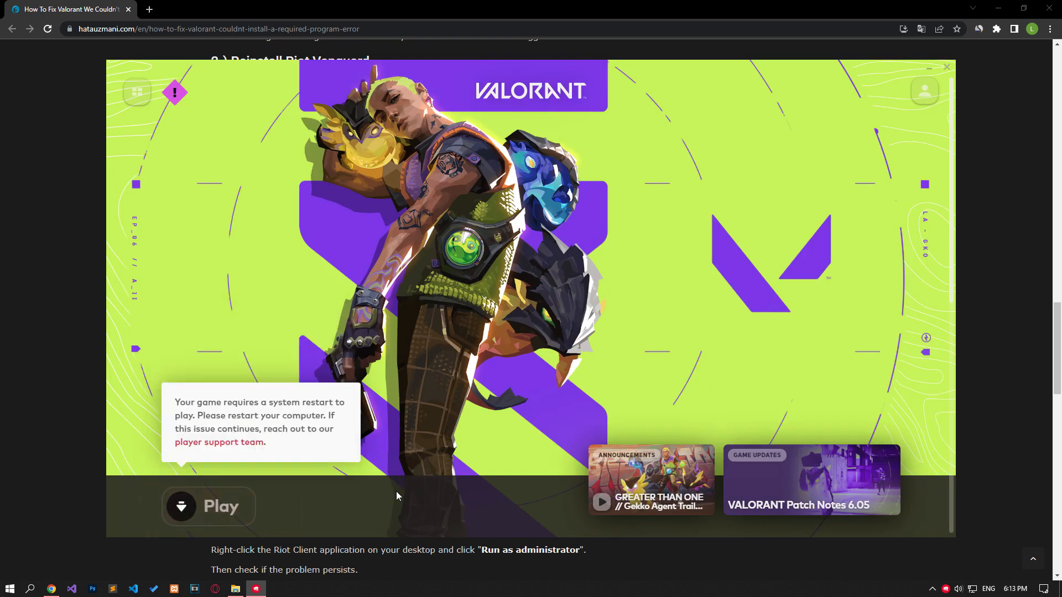
mouse_move(250, 437)
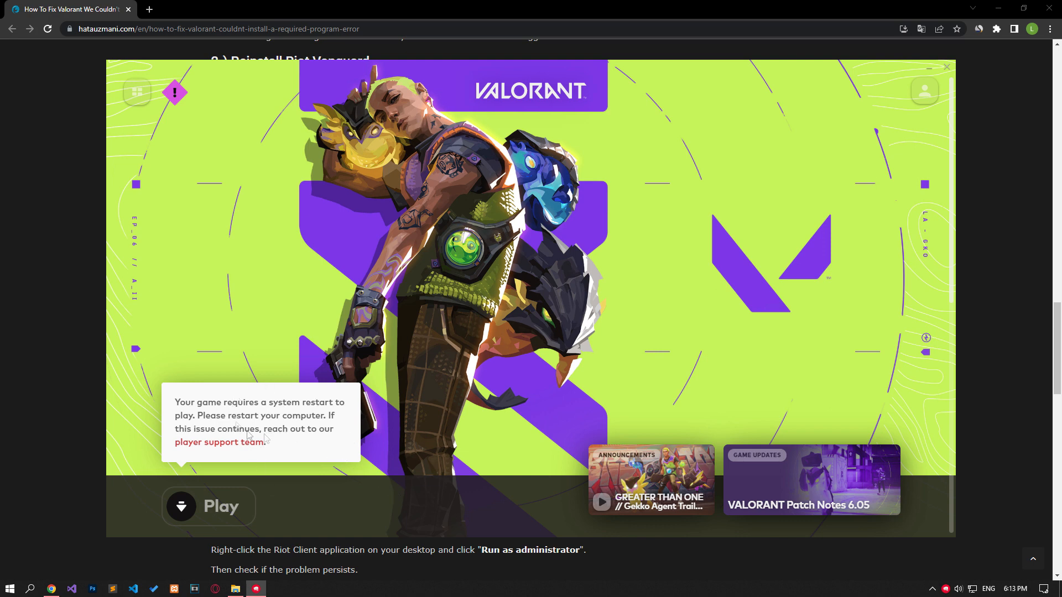
left_click(9, 588)
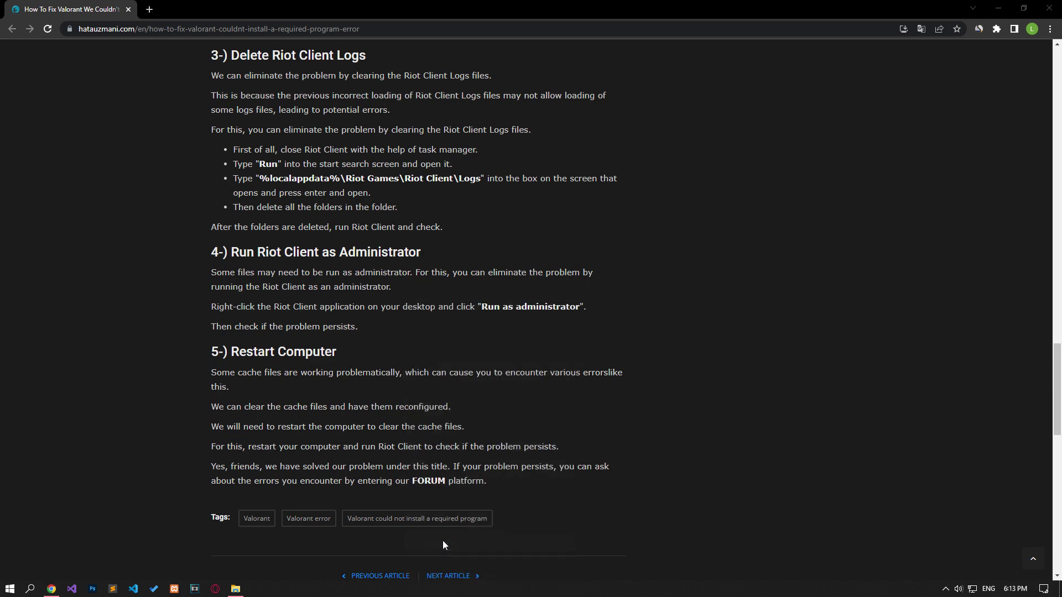
Step: End the running Riot process from Task Manager's Processes list
left_click(254, 588)
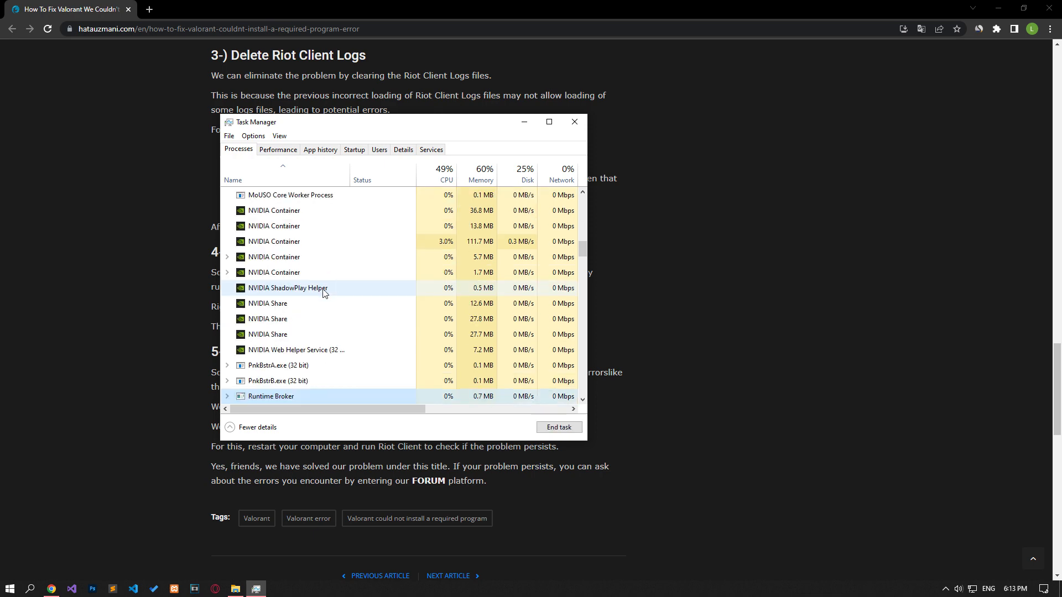
scroll("down", 3)
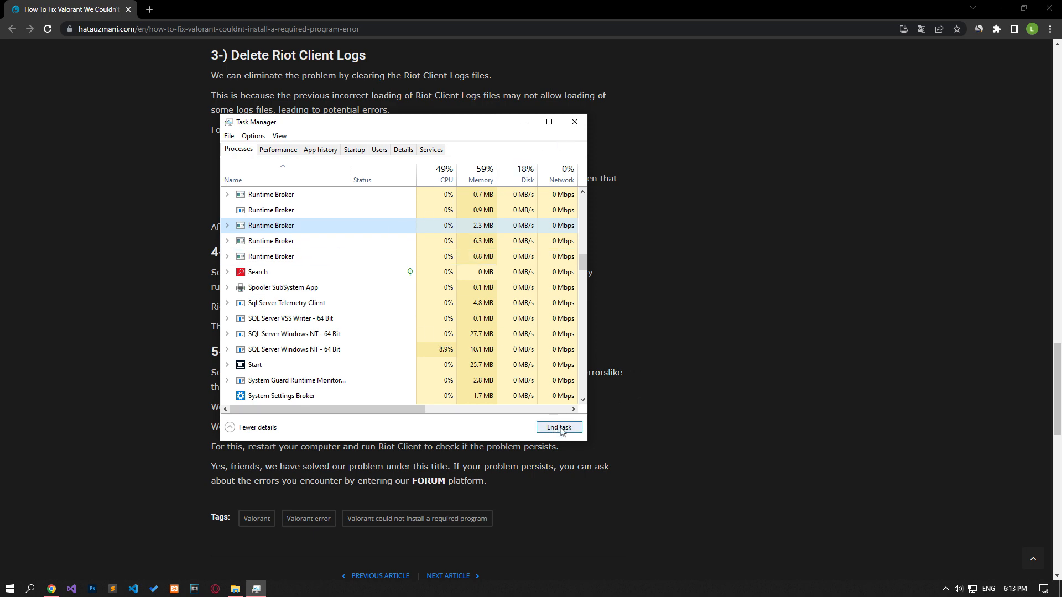
left_click(574, 122)
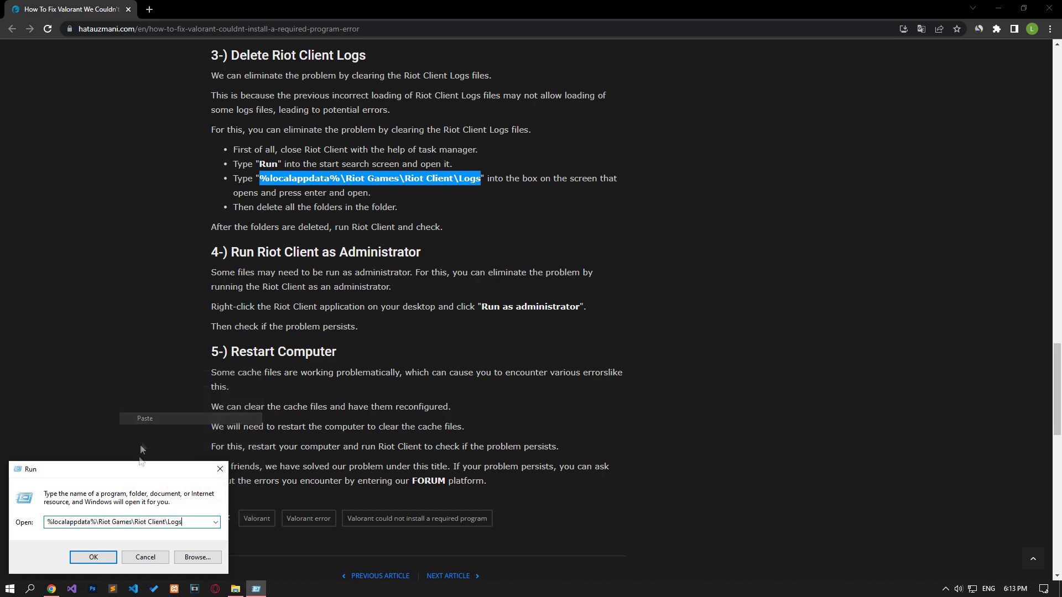
Step: Run %localappdata%\Riot Games\Riot Client\Logs and delete its four log folders
left_click(93, 557)
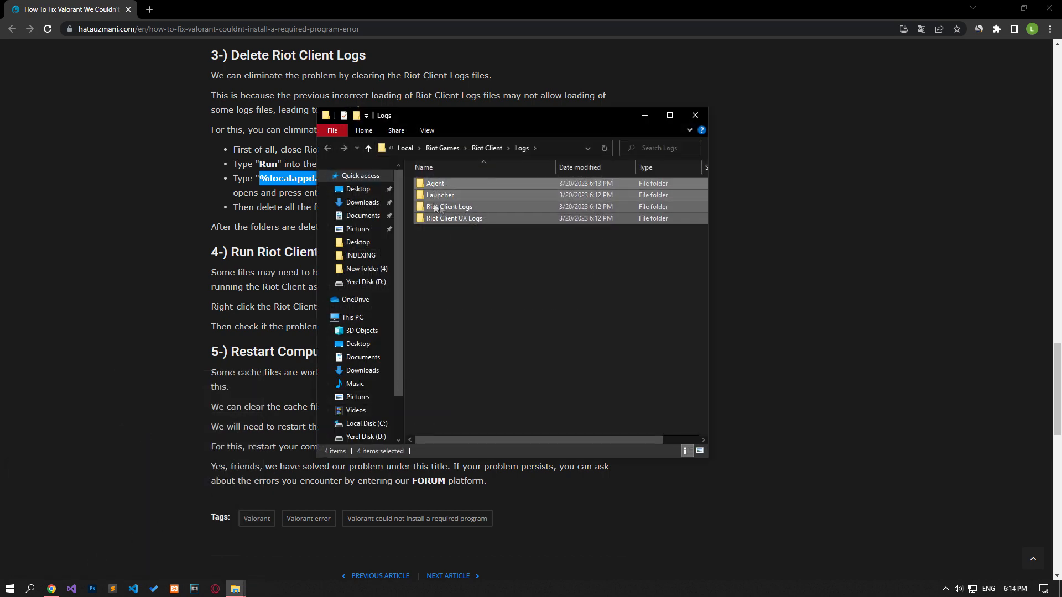
right_click(440, 207)
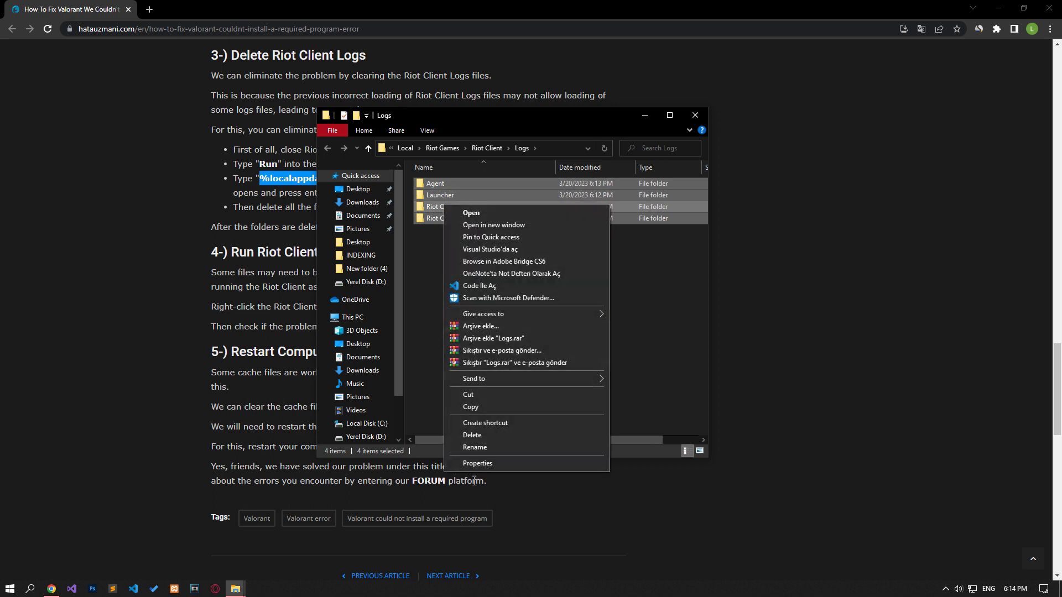
left_click(476, 434)
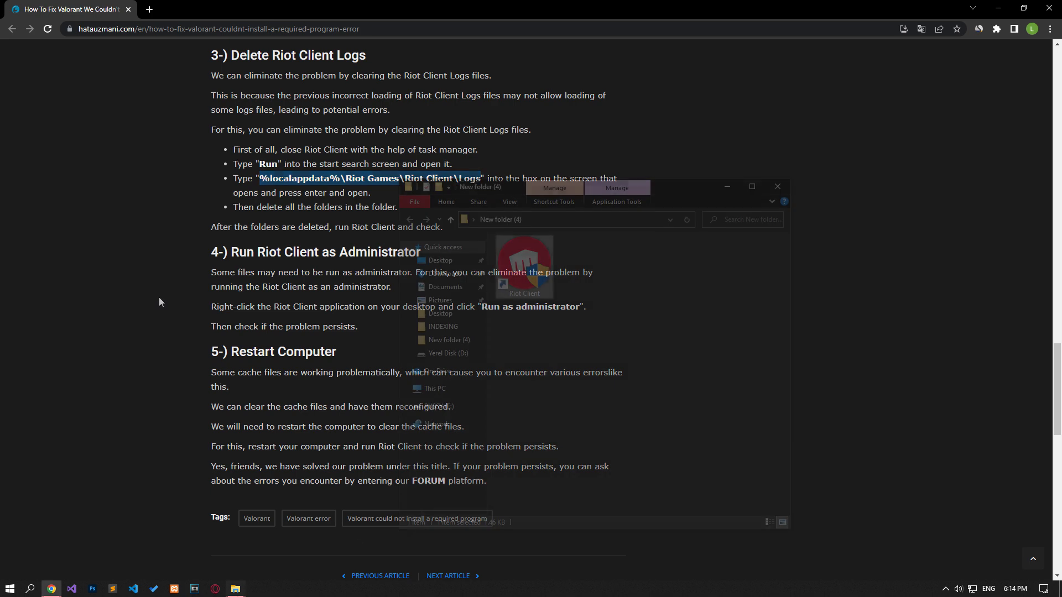
left_click(777, 186)
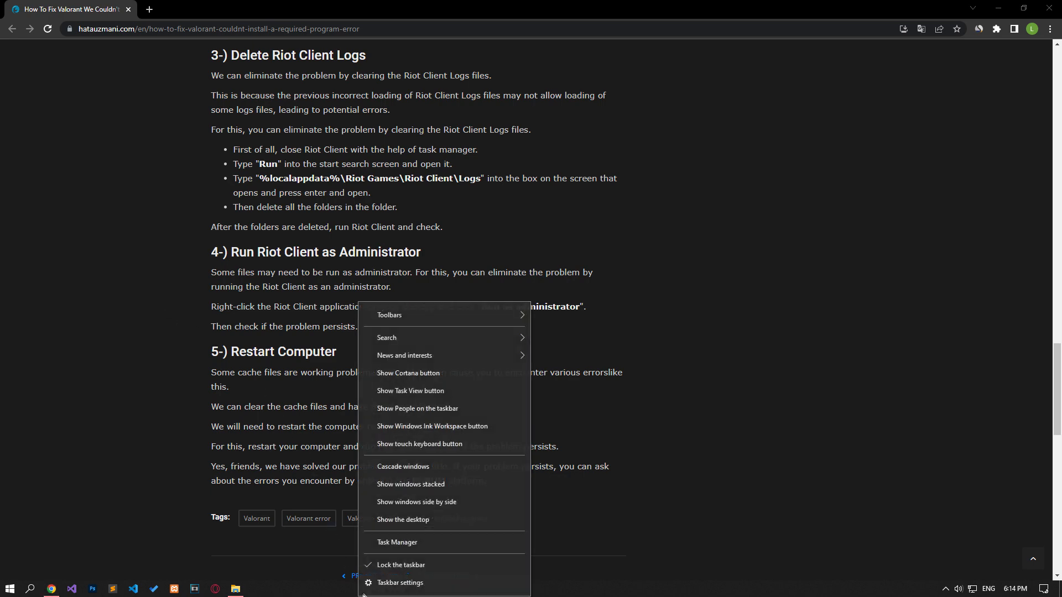
left_click(397, 542)
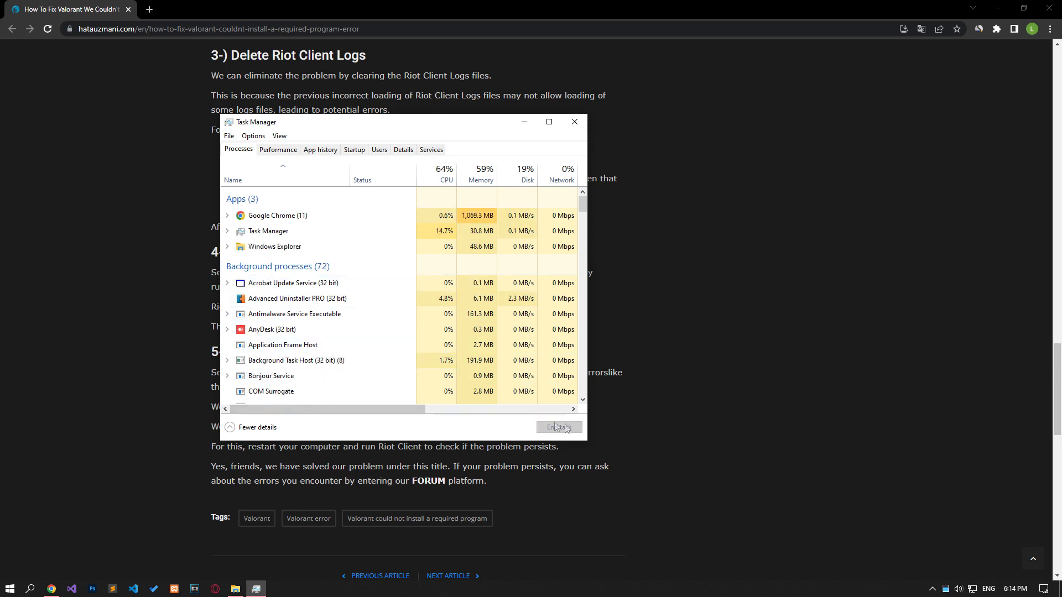
left_click(574, 122)
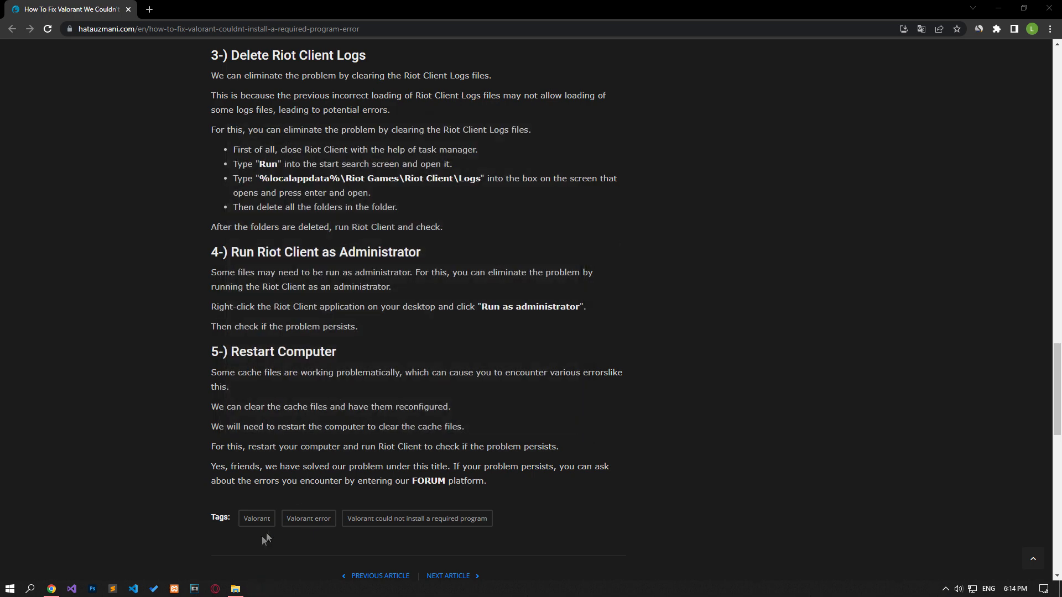
Step: Run the Riot Client shortcut as administrator, then restart the computer via Start > Power
left_click(234, 588)
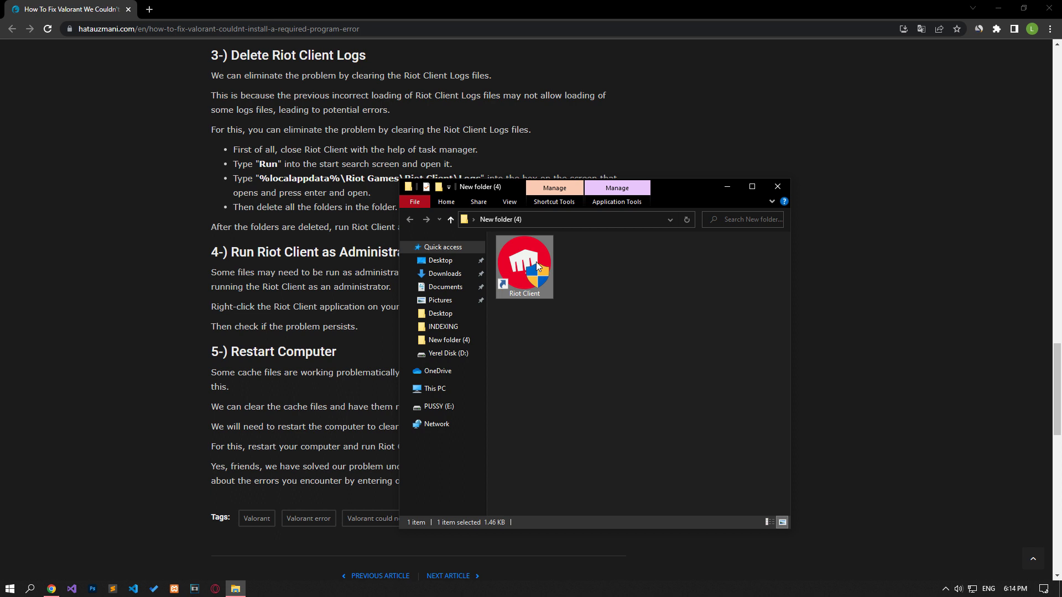
right_click(536, 267)
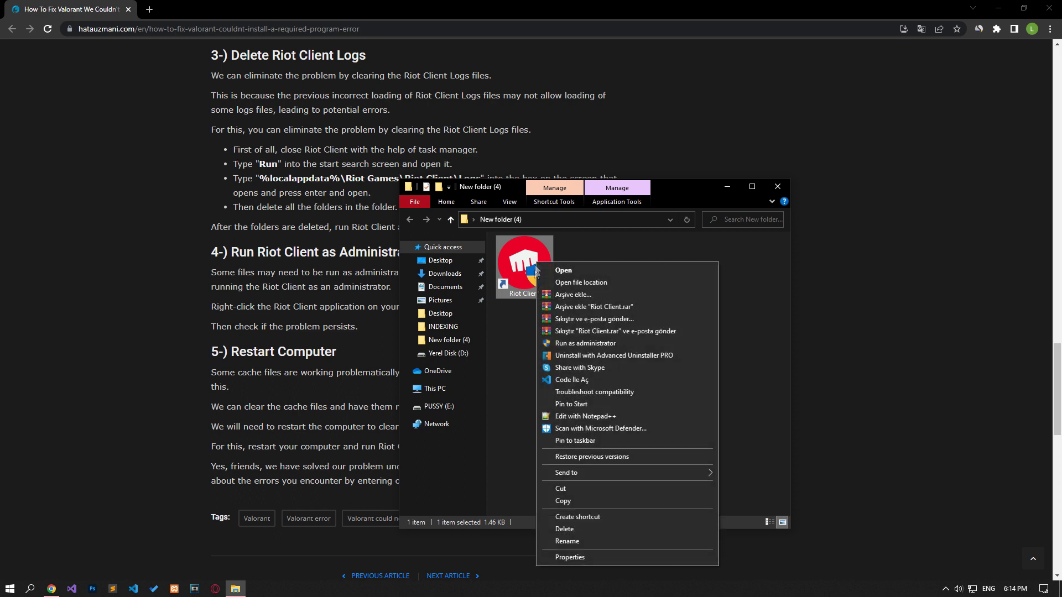
mouse_move(591, 351)
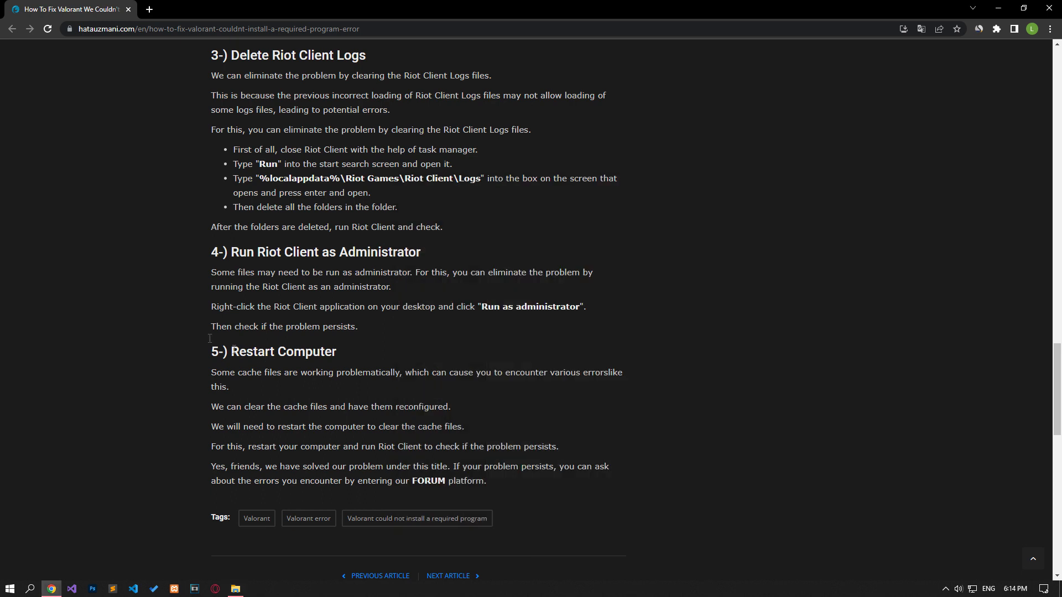
mouse_move(166, 311)
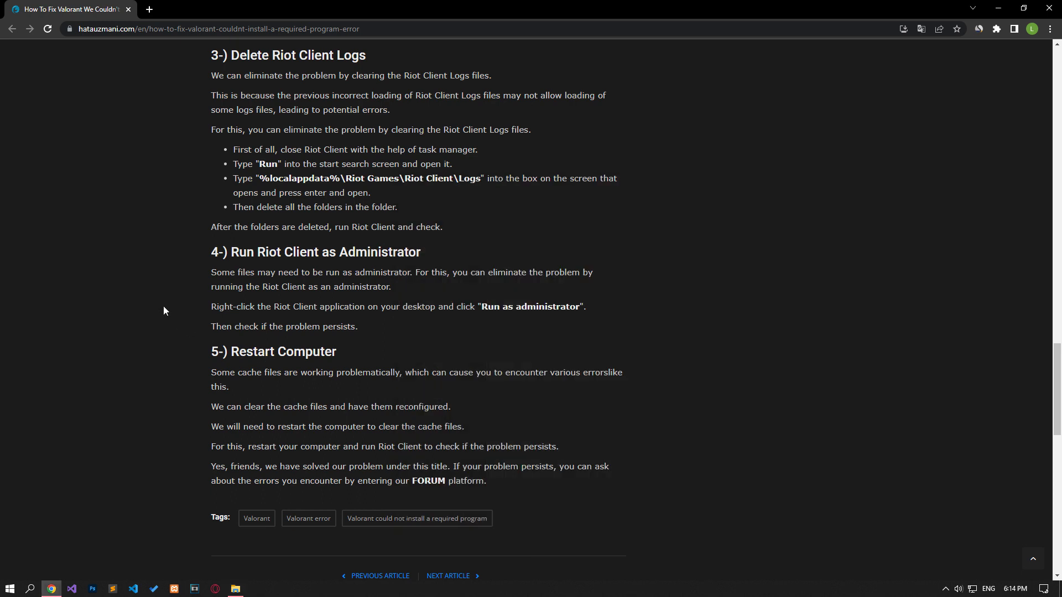
left_click(9, 588)
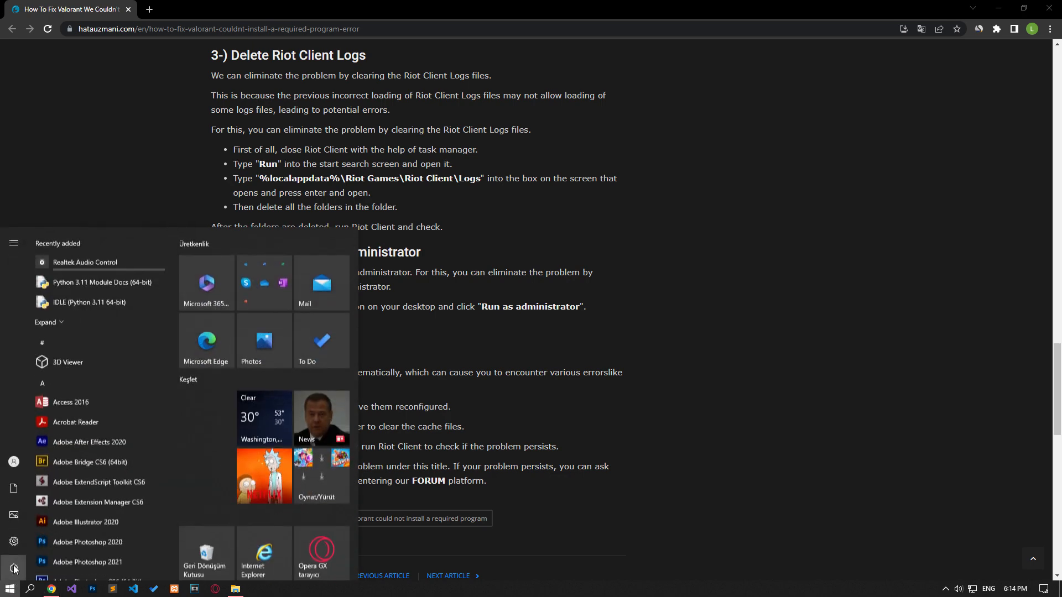
left_click(13, 568)
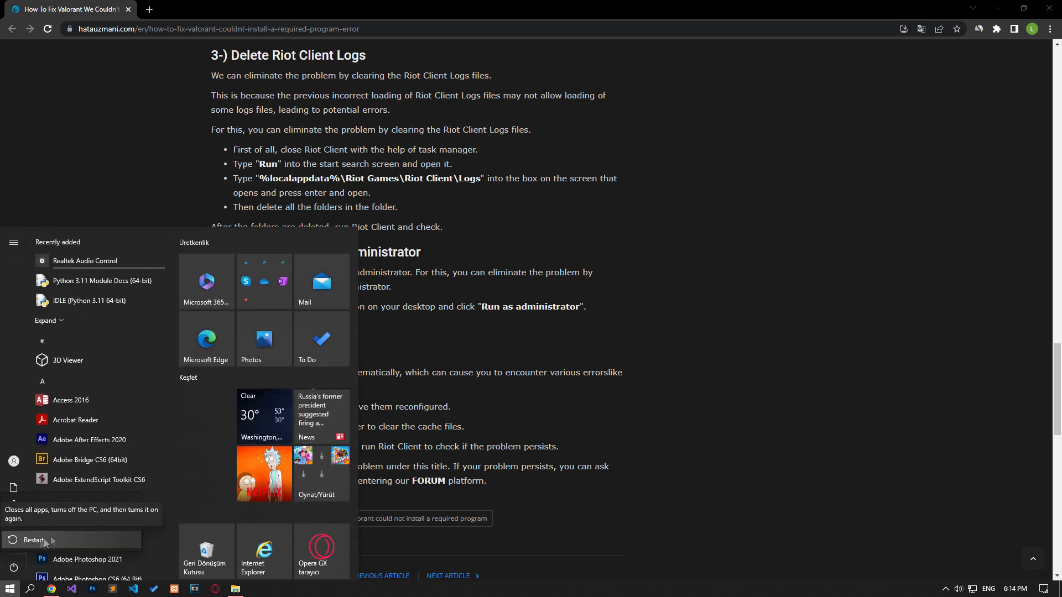
left_click(428, 482)
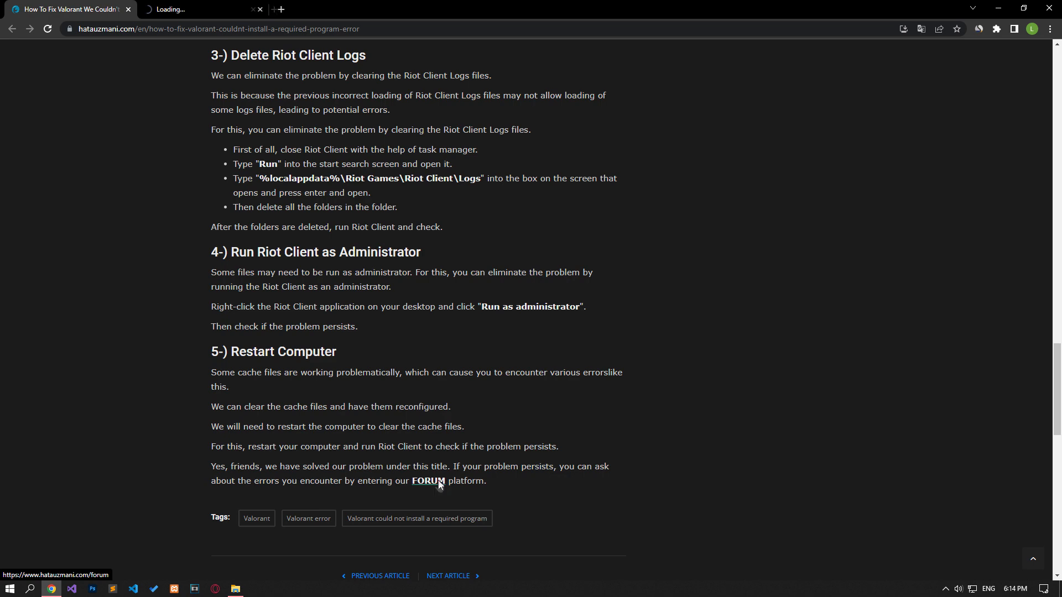
Step: Follow the guide's FORUM link to Hata Uzmani Forum and start posting a new thread
left_click(428, 480)
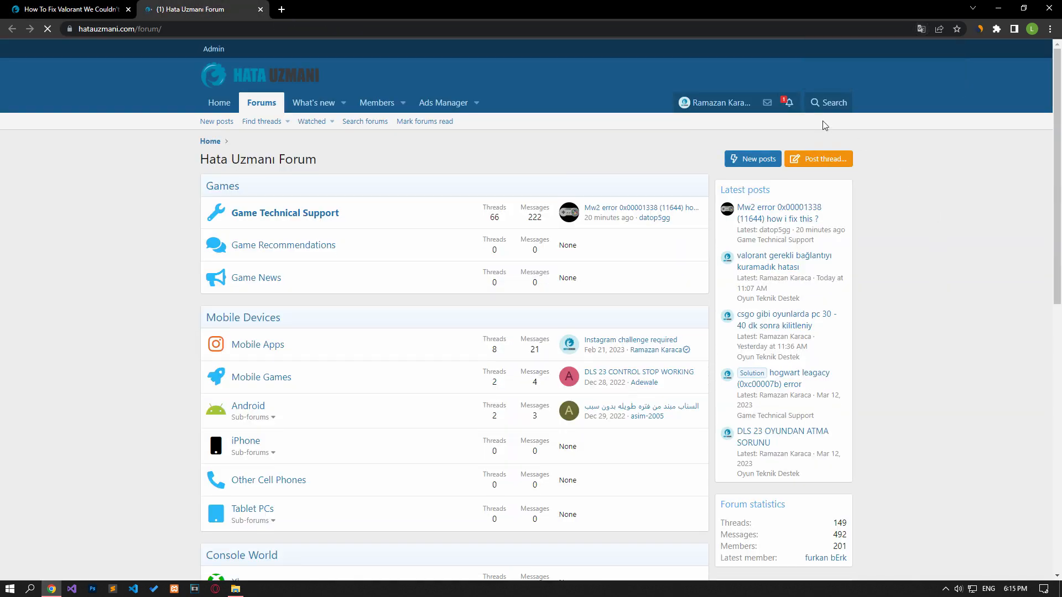
left_click(819, 160)
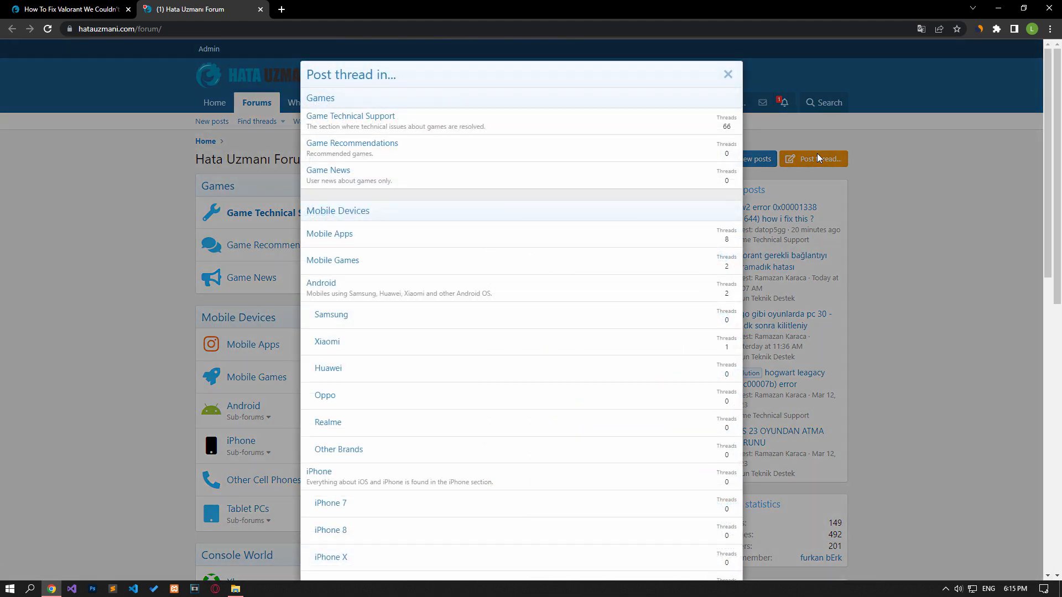